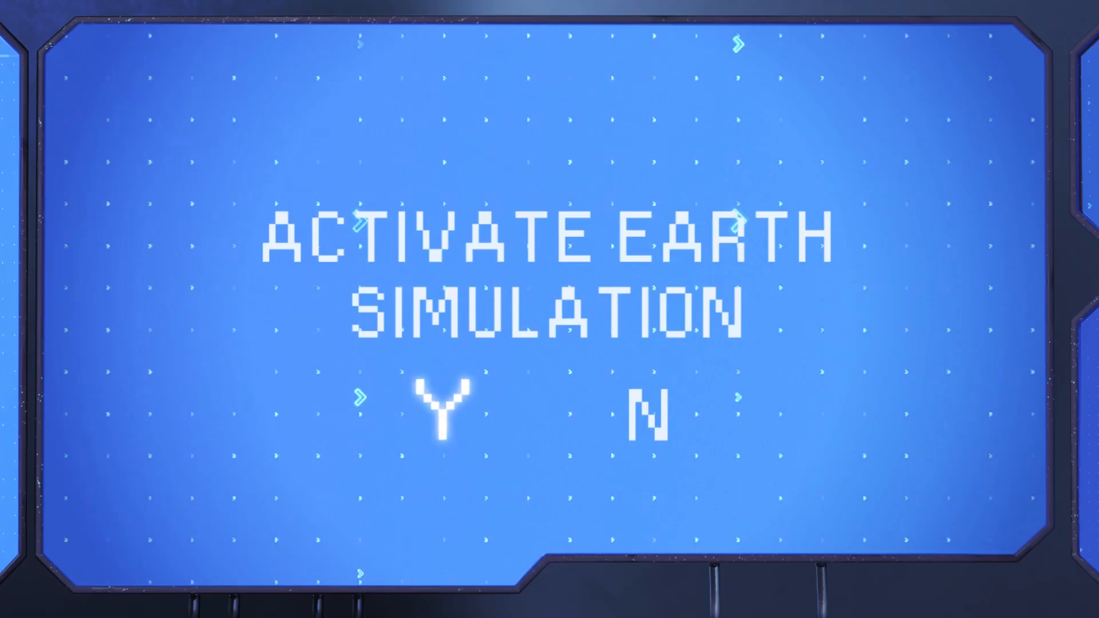
{"action": "left_click", "coordinate": [439, 407]}
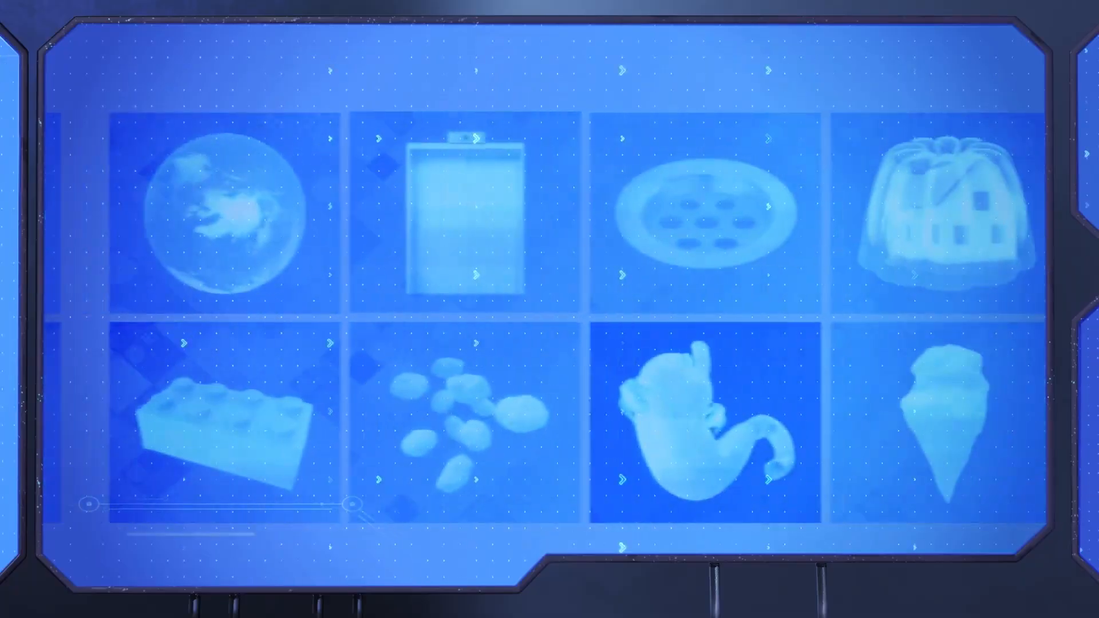